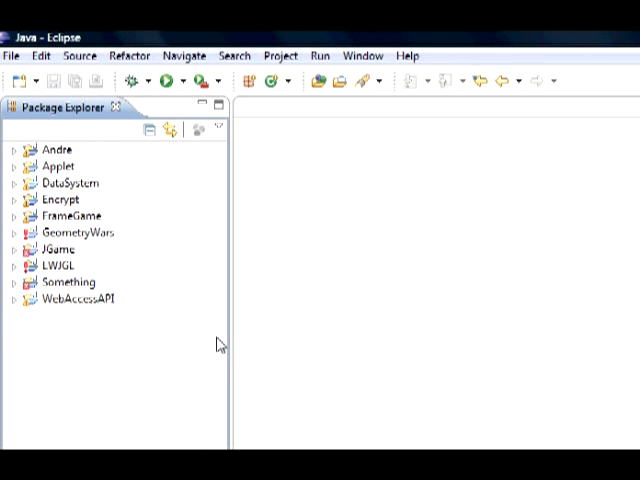
mouse_move(58, 280)
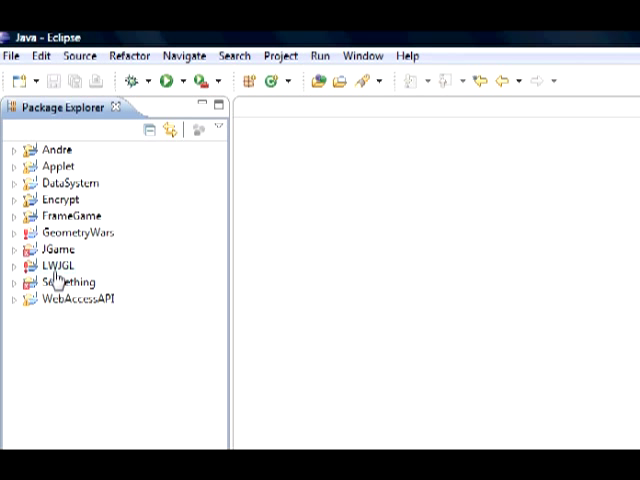
mouse_move(68, 276)
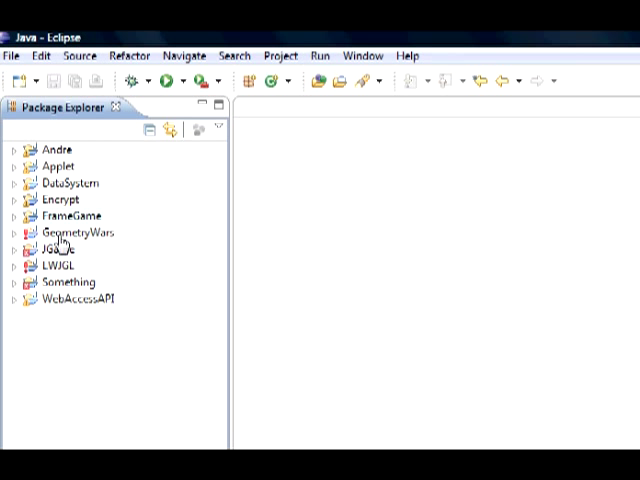
Step: Create a new Java project named LWJGL_1, keeping the default options and finishing the wizard
click(14, 56)
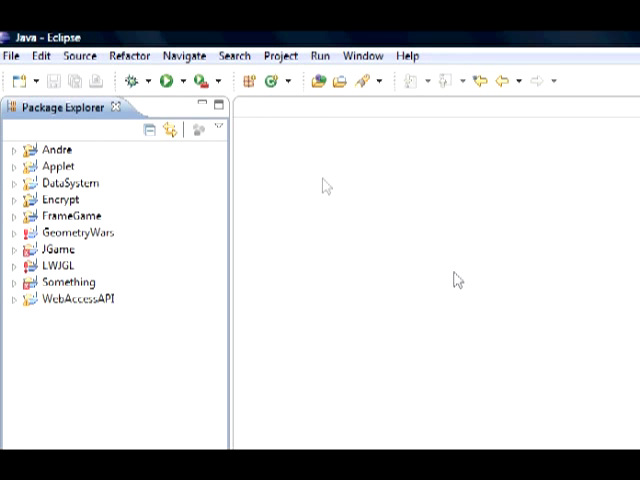
mouse_move(36, 272)
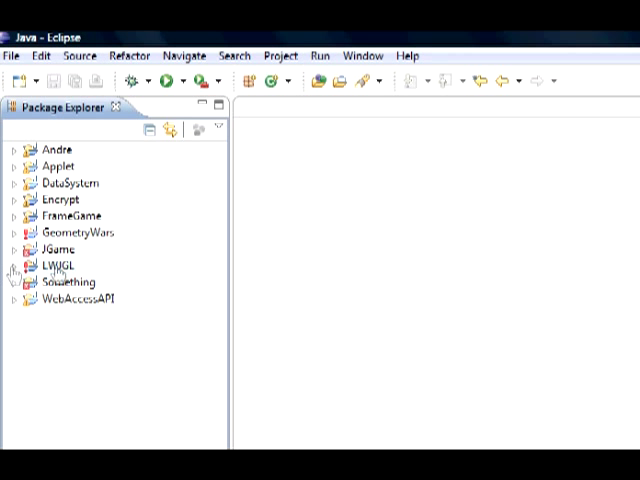
mouse_move(230, 304)
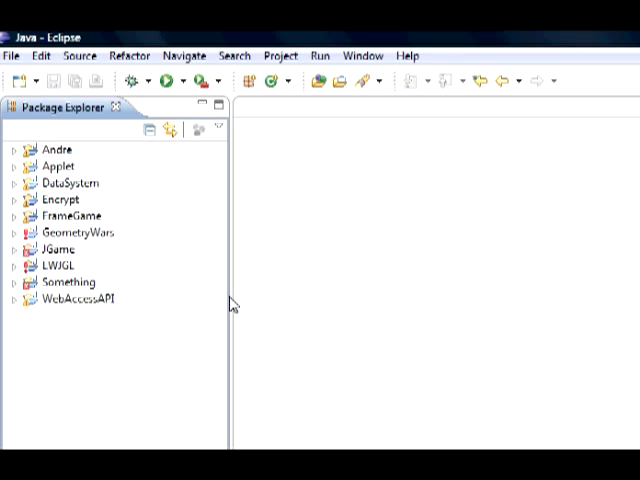
mouse_move(356, 250)
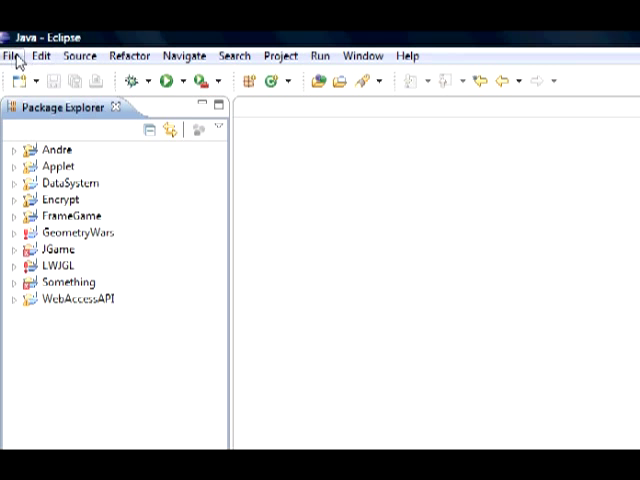
click(12, 48)
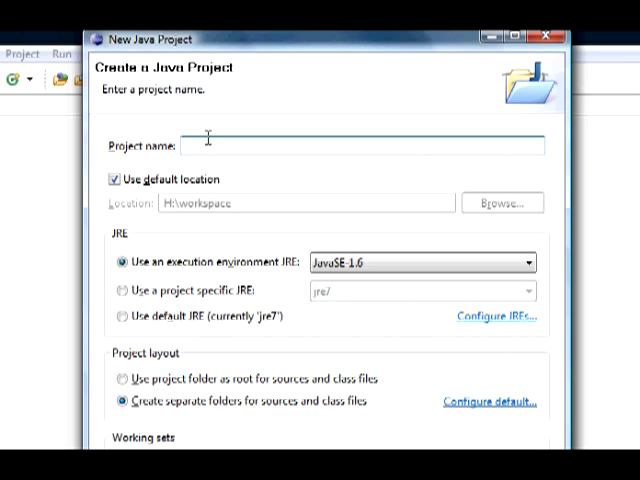
text(LWJGL_1)
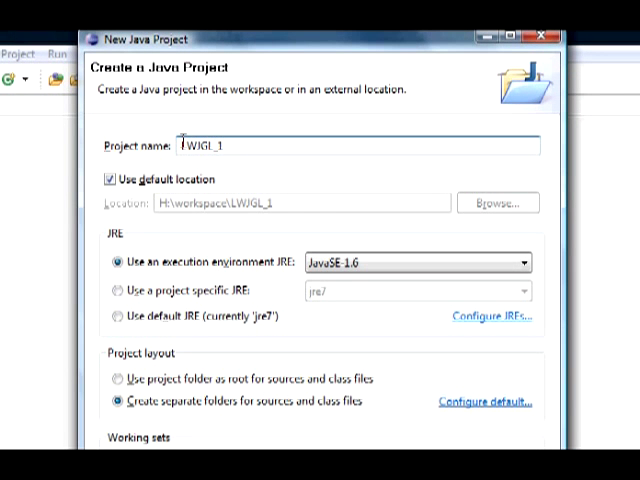
double_click(196, 146)
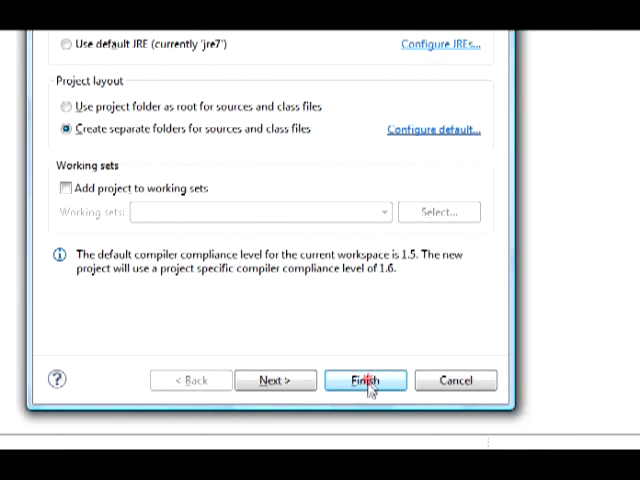
click(364, 380)
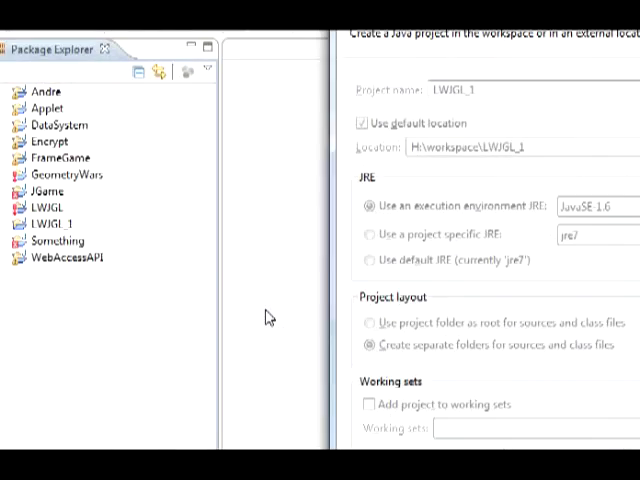
mouse_move(116, 268)
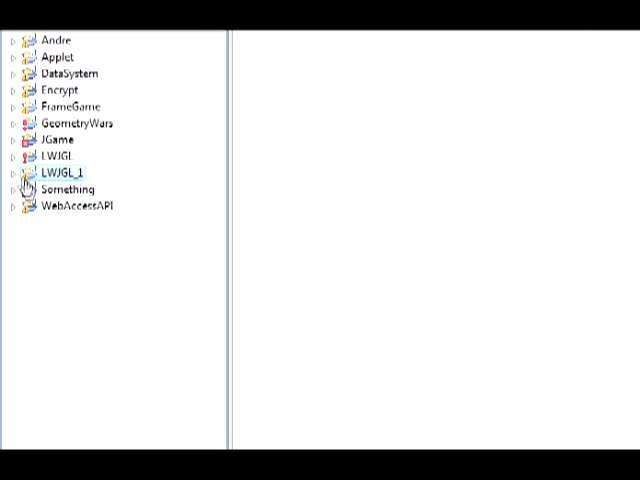
Step: From LWJGL_1's Configure Build Path Libraries, add an external JAR and browse into the lwjgl-2.7.1 folder for lwjgl.jar
click(12, 172)
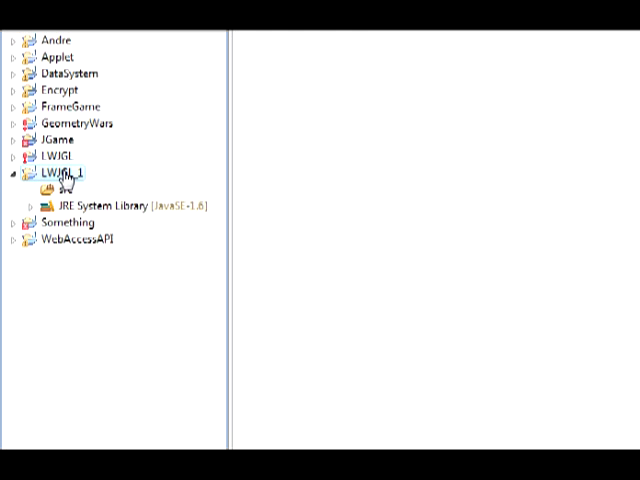
right_click(62, 172)
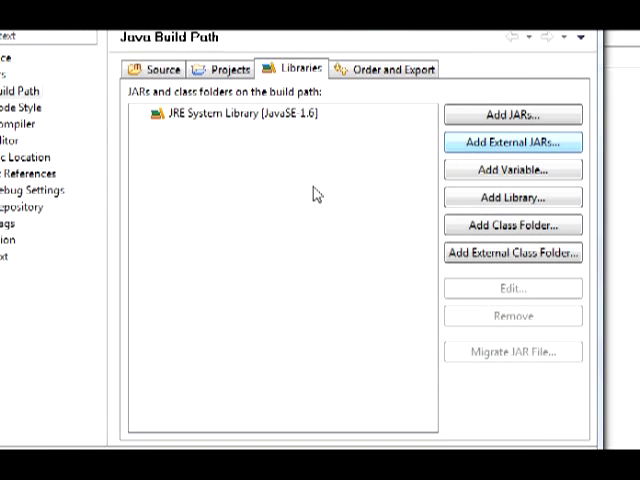
click(512, 140)
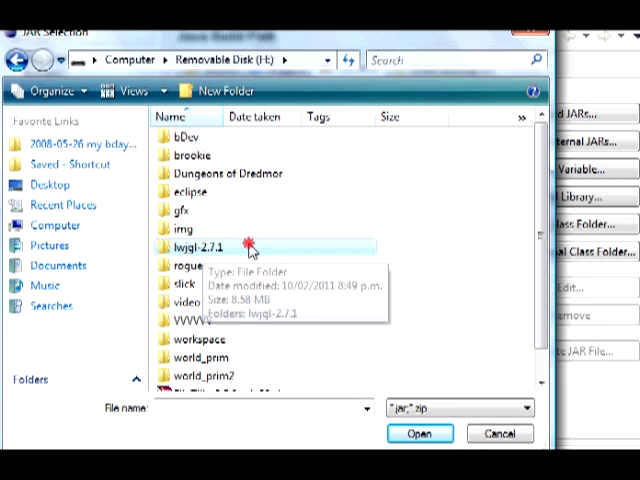
double_click(190, 244)
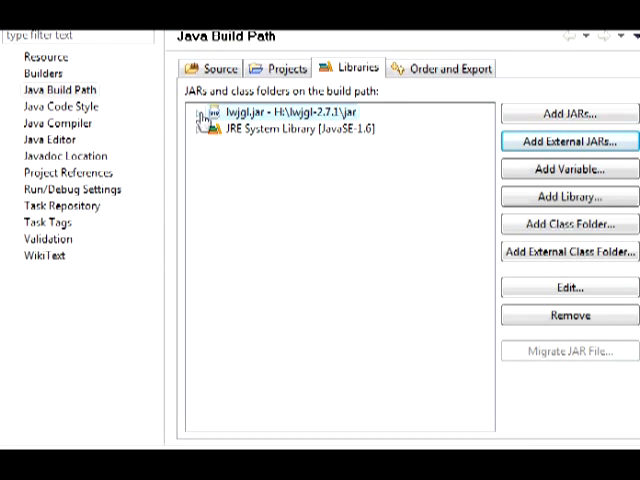
Step: Set lwjgl.jar's Native library location to the lwjgl-2.7.1 native\windows folder and accept the build path
click(190, 110)
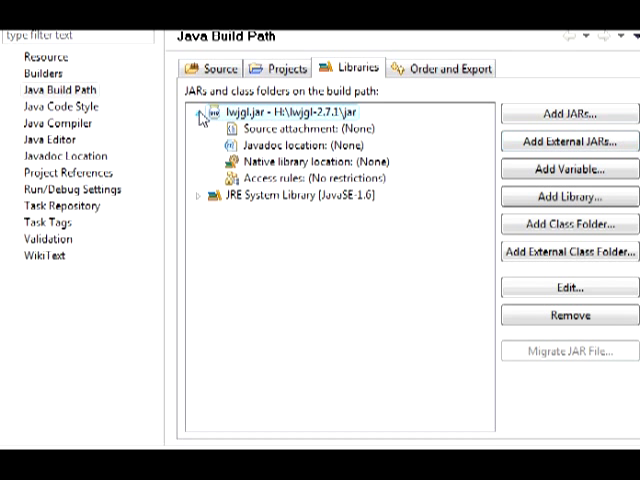
click(310, 160)
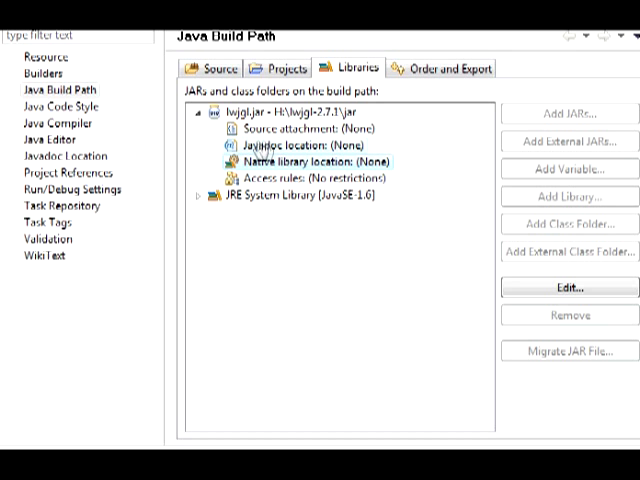
click(568, 288)
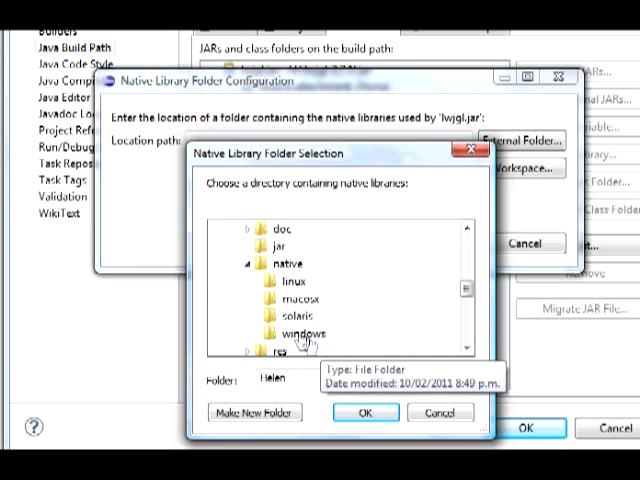
click(368, 412)
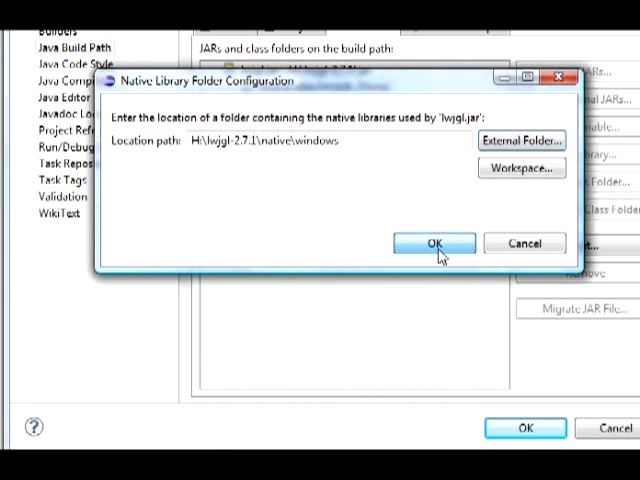
click(434, 244)
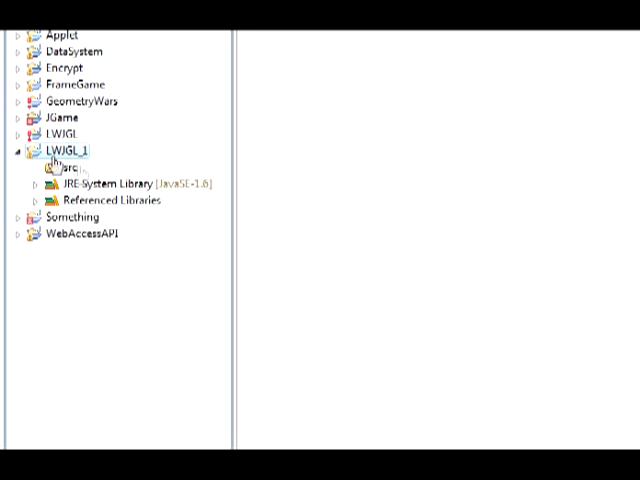
Step: Create a new class named Window in package net.julien under src
right_click(68, 168)
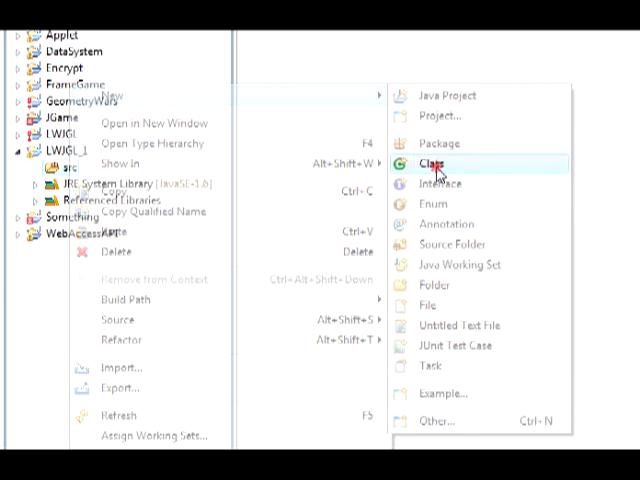
click(426, 162)
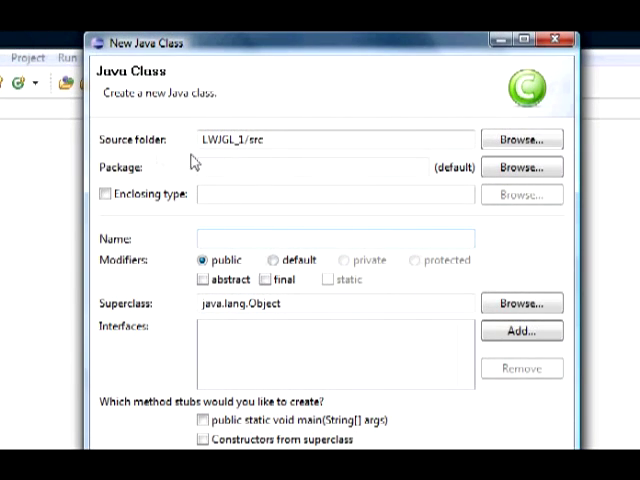
text(net)
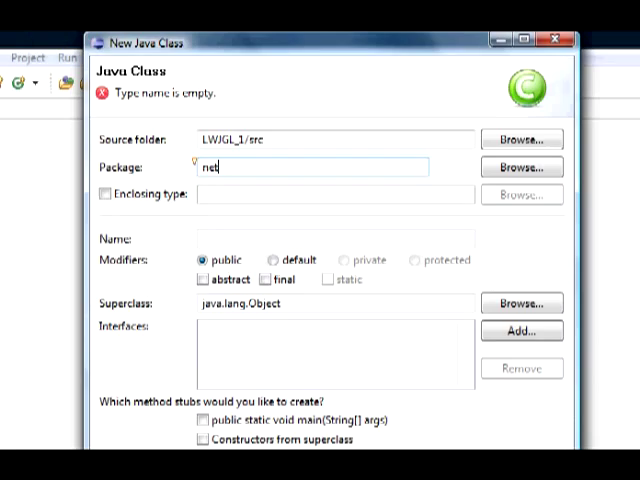
text(.julian)
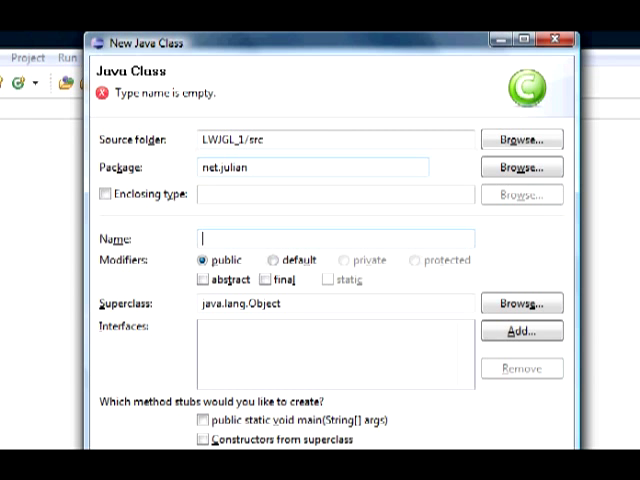
text(Window)
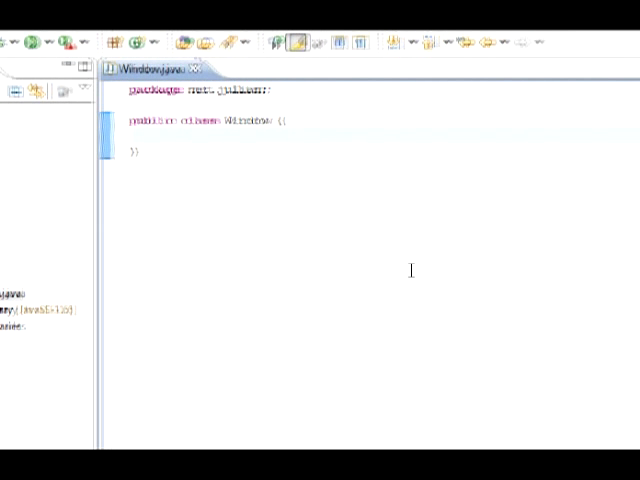
Step: Write public static void main(String[] args) whose body is new Window().start();
text(pub)
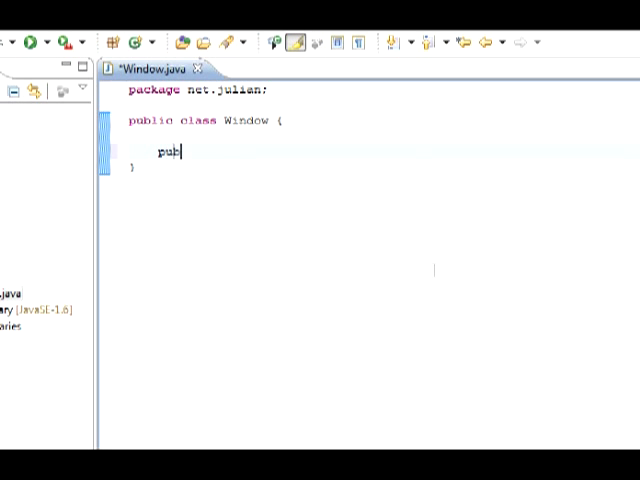
text(lic static)
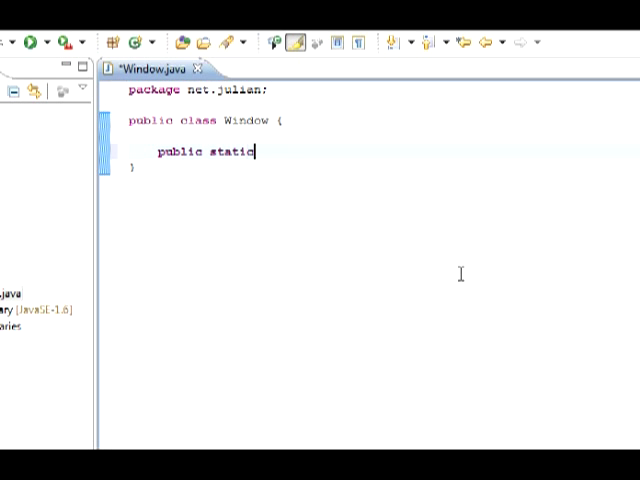
text(void m)
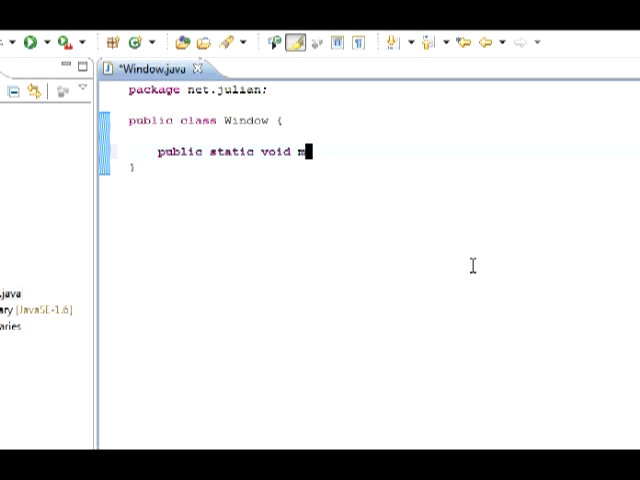
text(ain(String[])
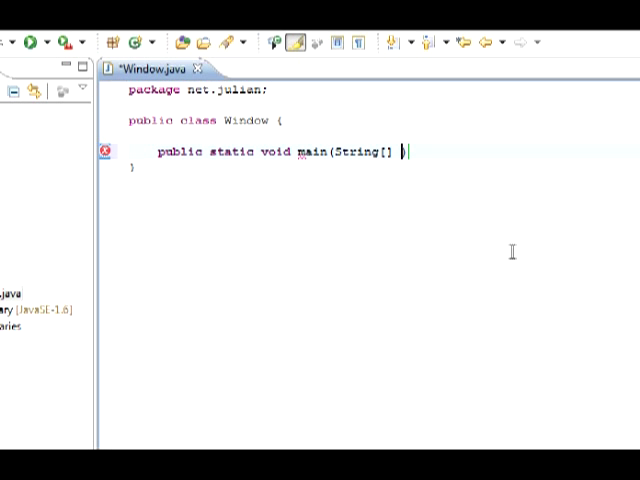
text(args){)
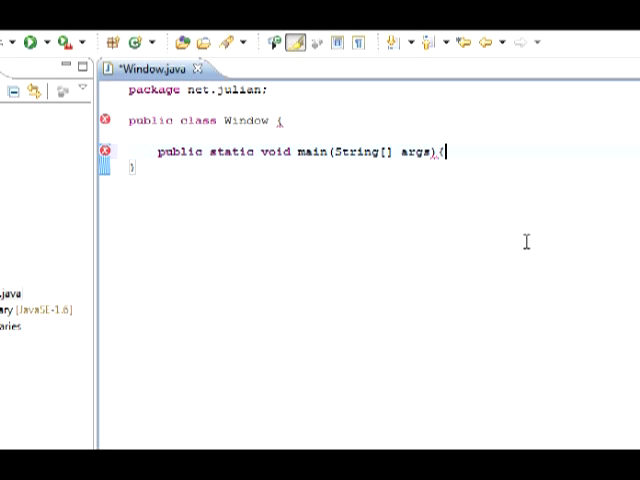
text(new)
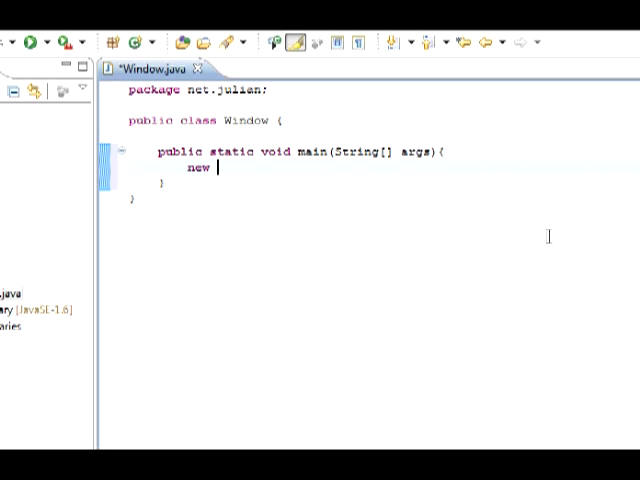
text(Window()/sr)
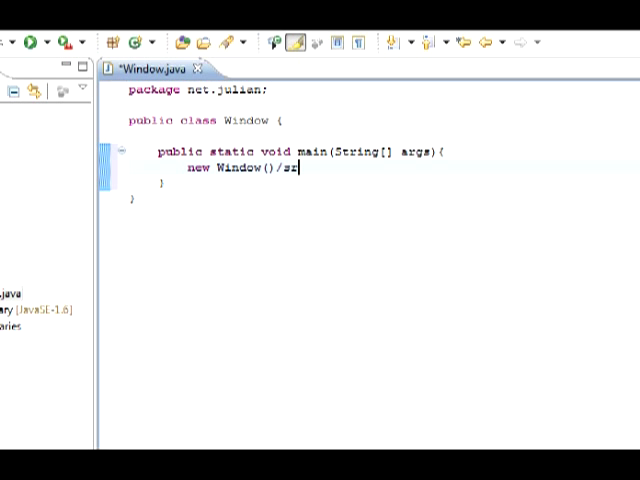
text(.start();)
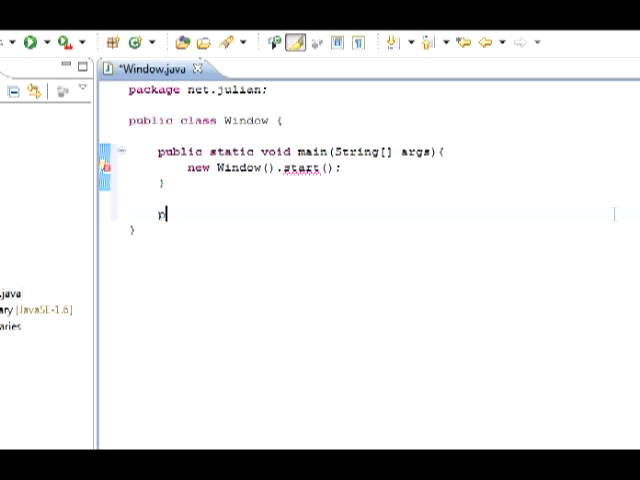
Step: Declare an empty public void start() method and leave a blank line below the package statement
text(public void)
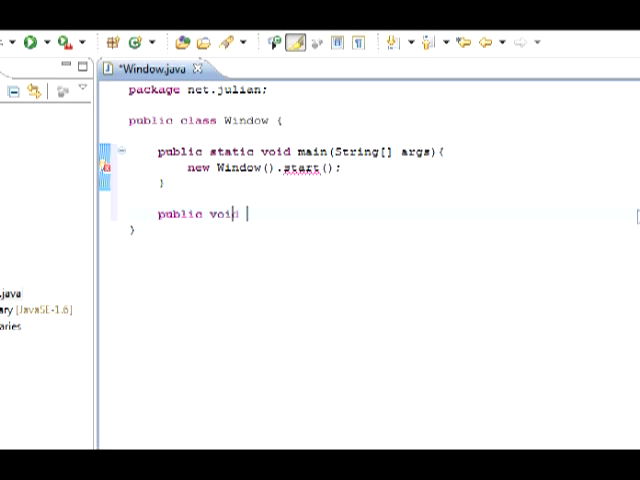
text(start(){)
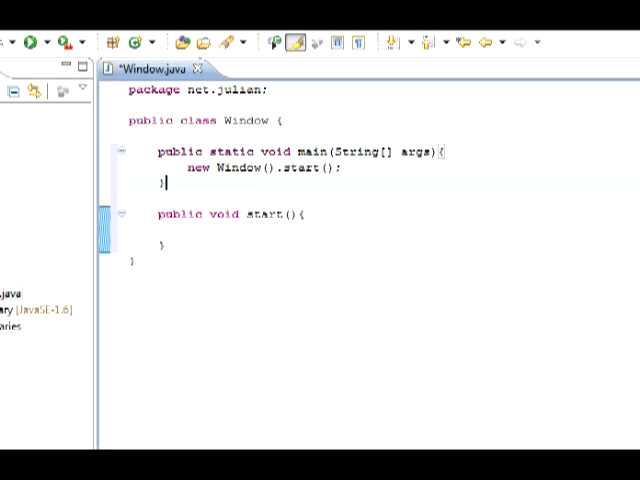
click(184, 230)
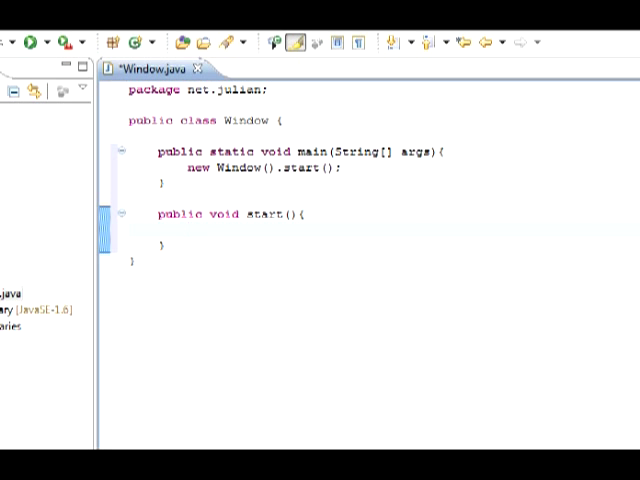
click(186, 214)
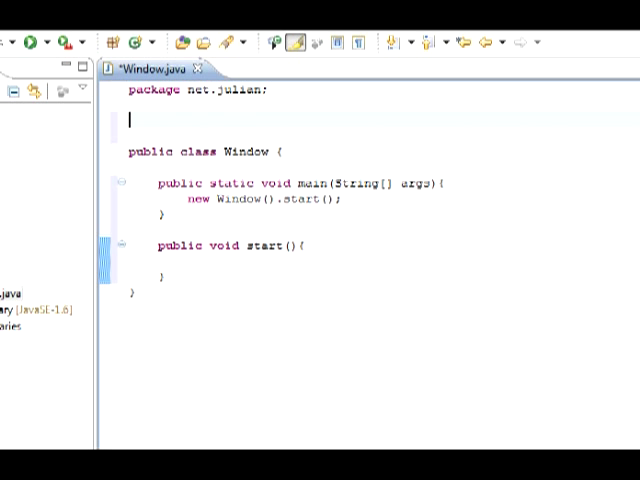
Step: Import org.lwjgl.LWJGLException and org.lwjgl.opengl.DisplayMode below the package line
text(import org)
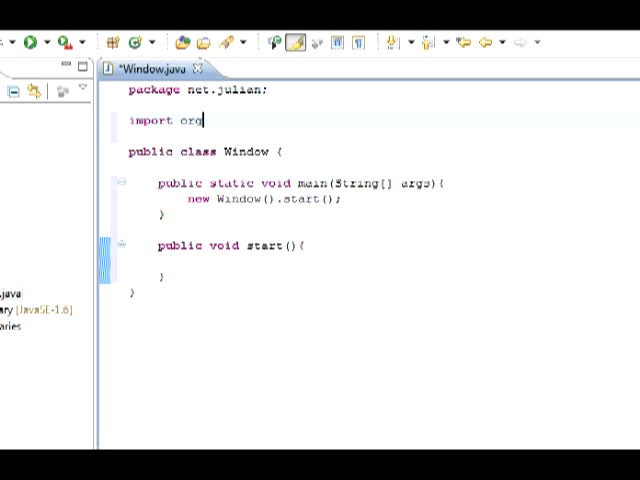
text(.lwjgl.Ex)
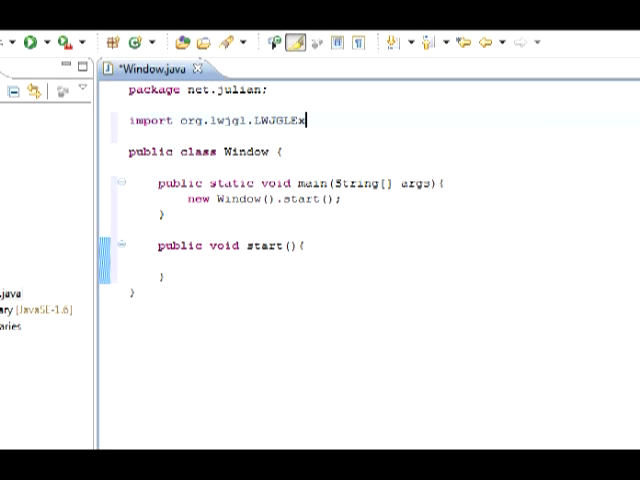
text(ception;)
text(import)
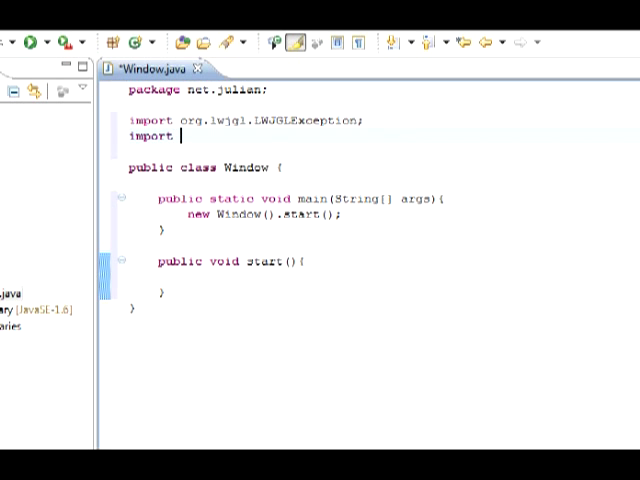
text(org.)
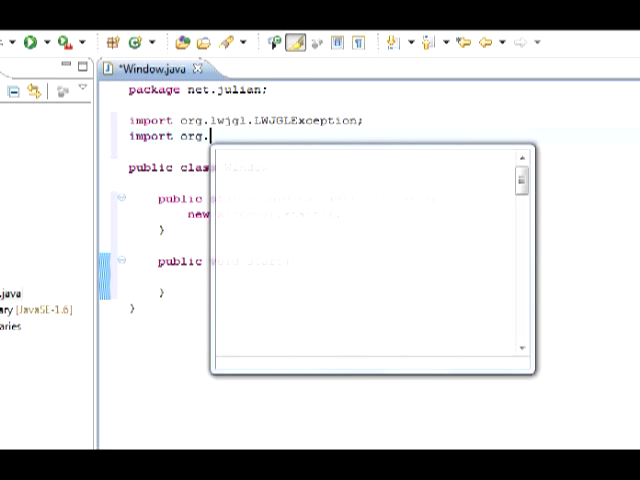
text(lwjgl)
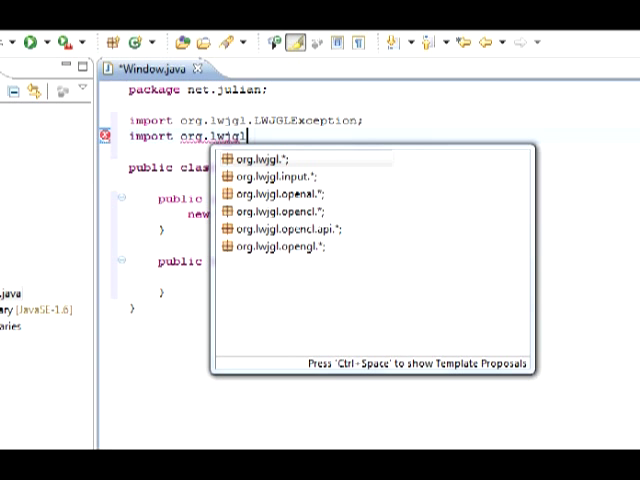
text(o)
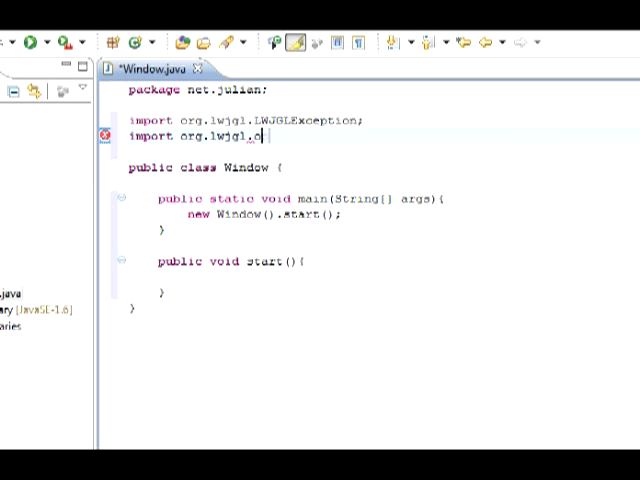
text(pengl.DisplayMode;)
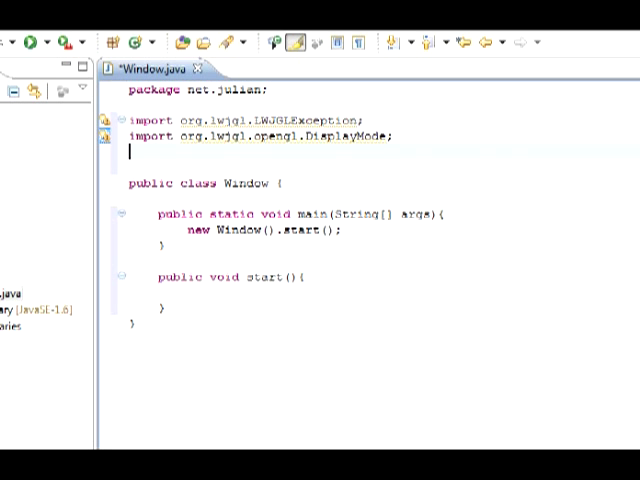
Step: Import org.lwjgl.opengl.Display and briefly review the DisplayMode import line
text(import org)
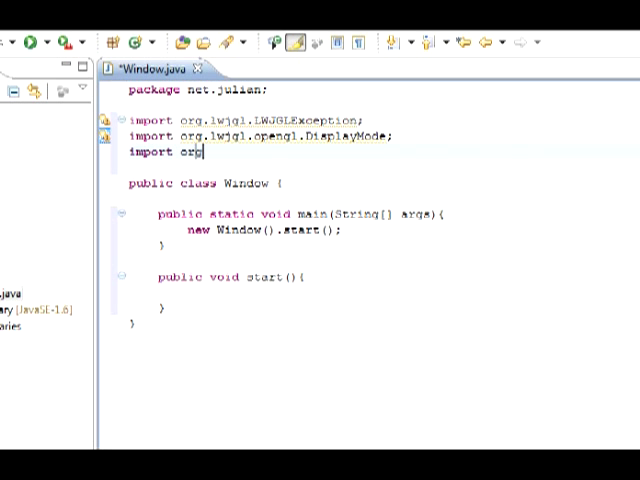
text(.lwjgl.opengl.Displ)
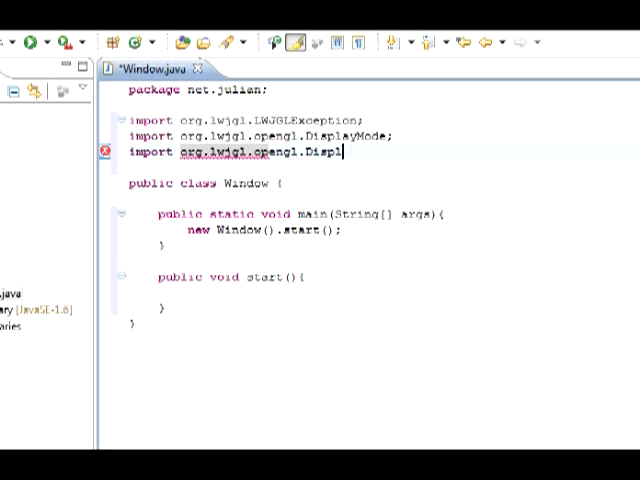
text(ay;)
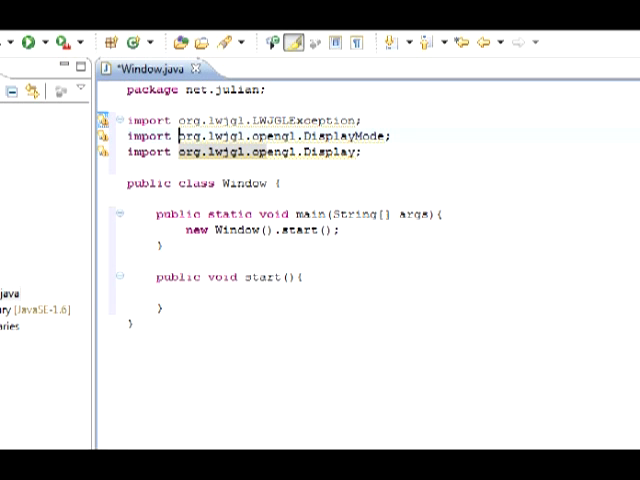
double_click(190, 136)
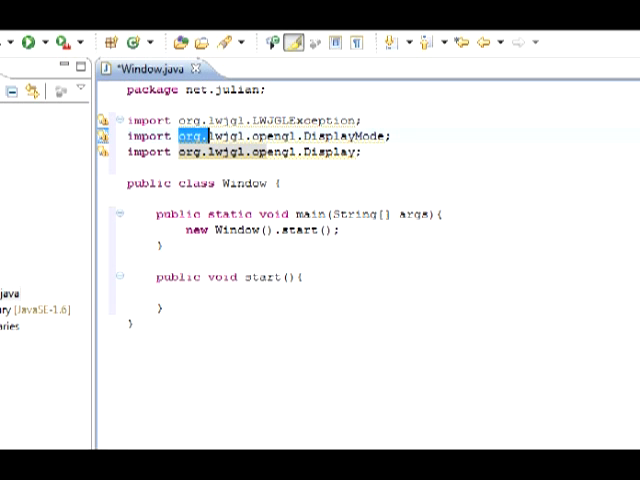
drag(178, 136, 392, 136)
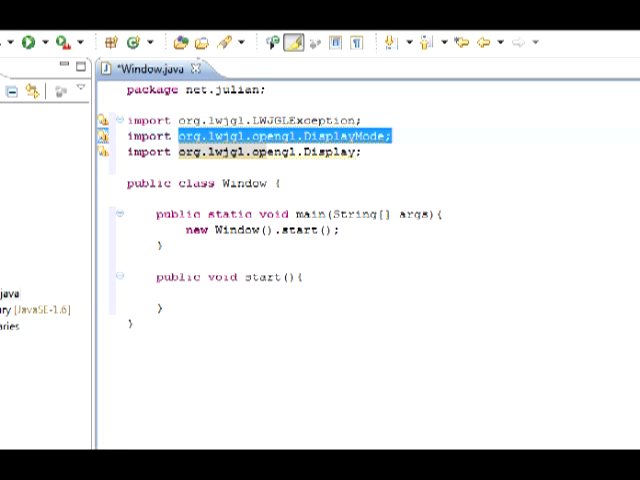
click(364, 152)
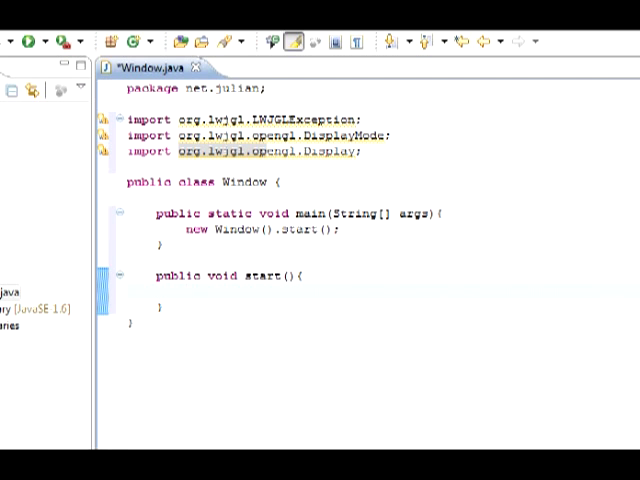
Step: In start(), call Display.setDisplayMode(new DisplayMode(512,512)) surrounded by a try/catch for LWJGLException
text(Display)
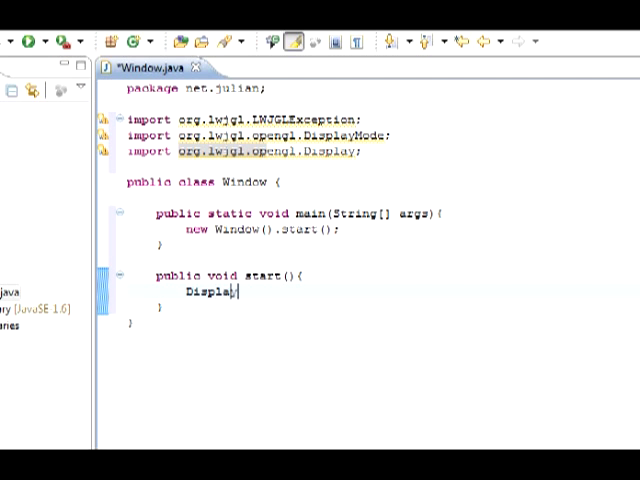
text(.)
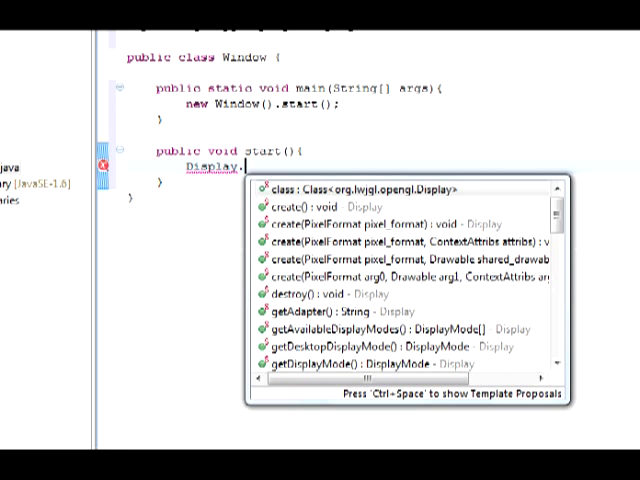
text(setDisplayMode(arg0)
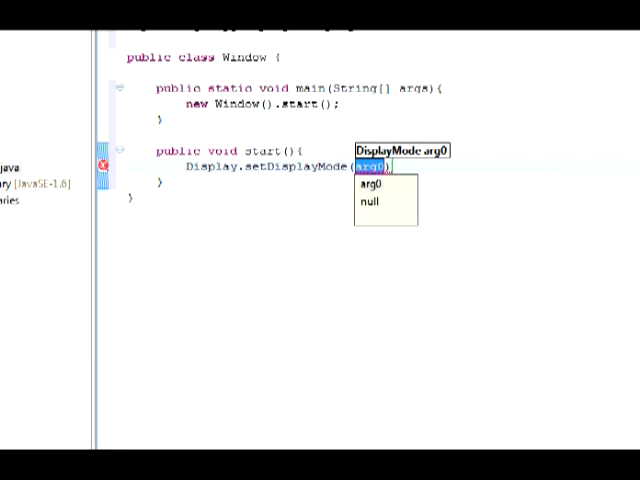
text(new Display)
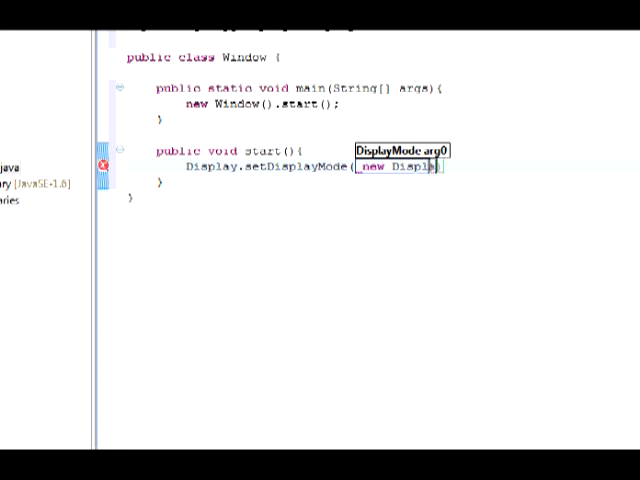
text(DisplayMode())
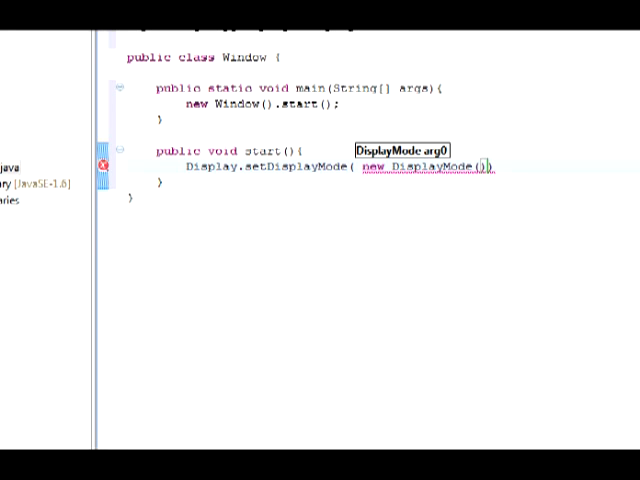
text(512,512)
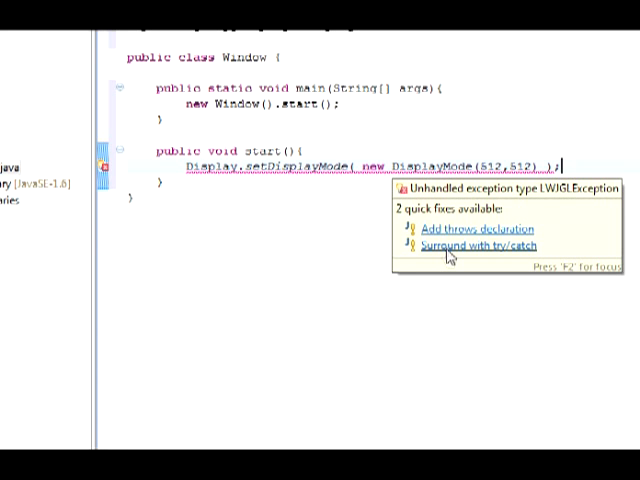
click(478, 246)
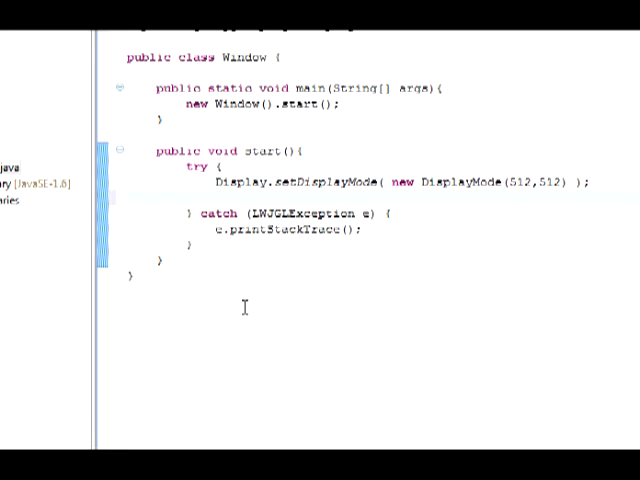
Step: Add Display.setTitle("MyFirstWindow"); inside the try block
text(Display.)
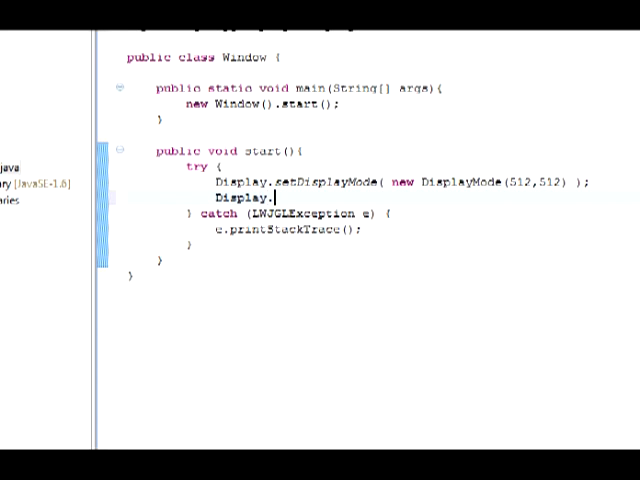
text(setTit)
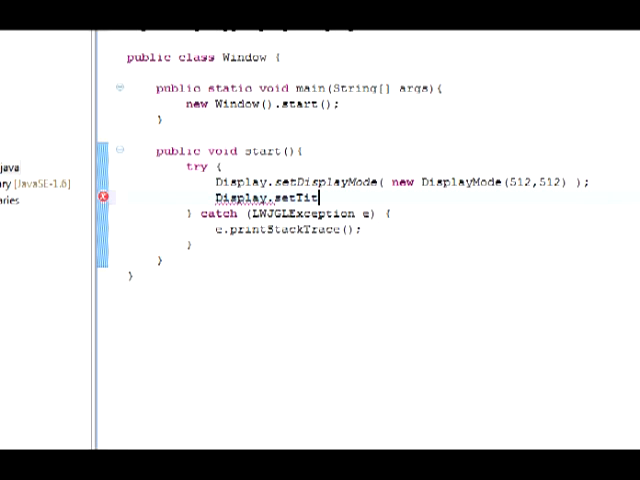
text(le("");)
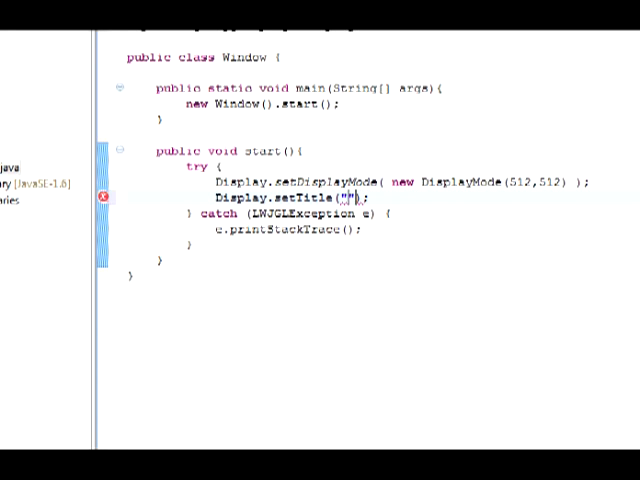
text(MyFirst)
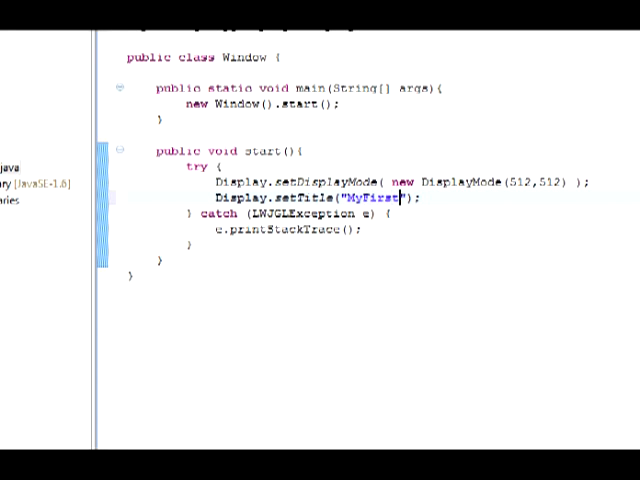
text(Window)
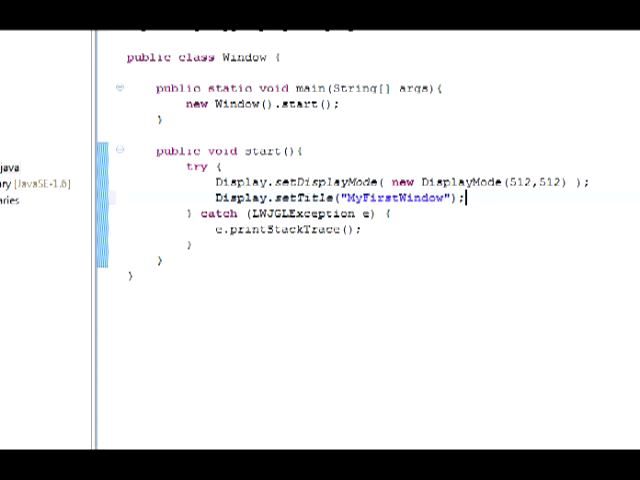
Step: Add Display.create(); after the title call inside the try block
text(Display.create();)
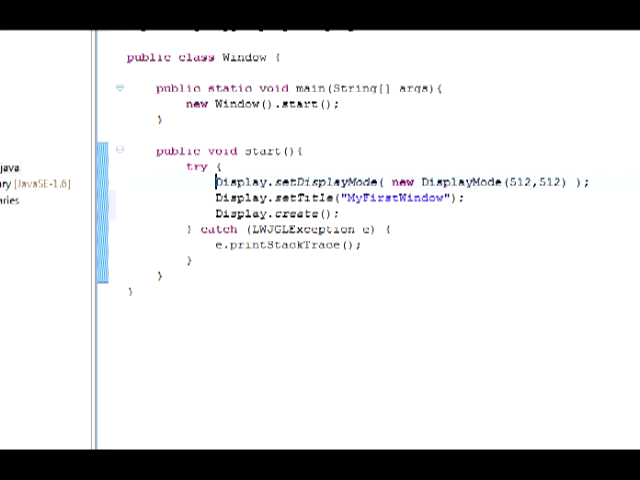
double_click(240, 180)
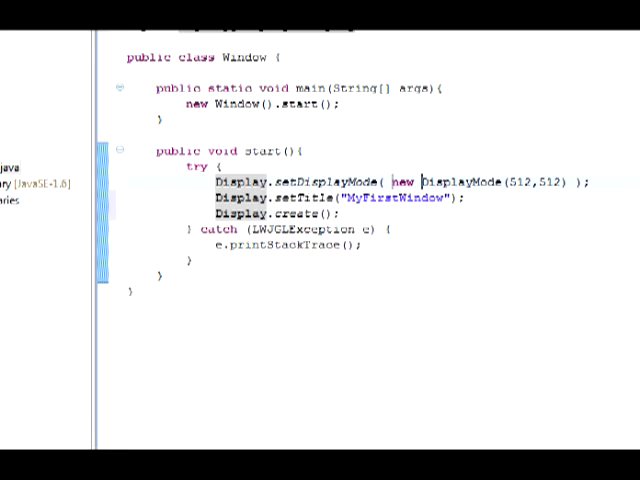
double_click(546, 184)
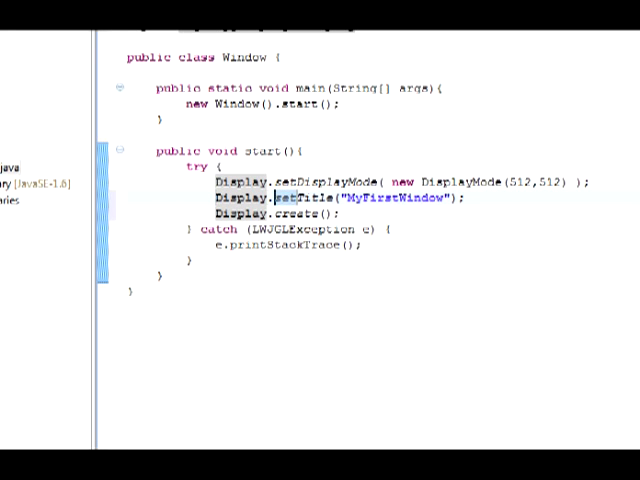
double_click(396, 198)
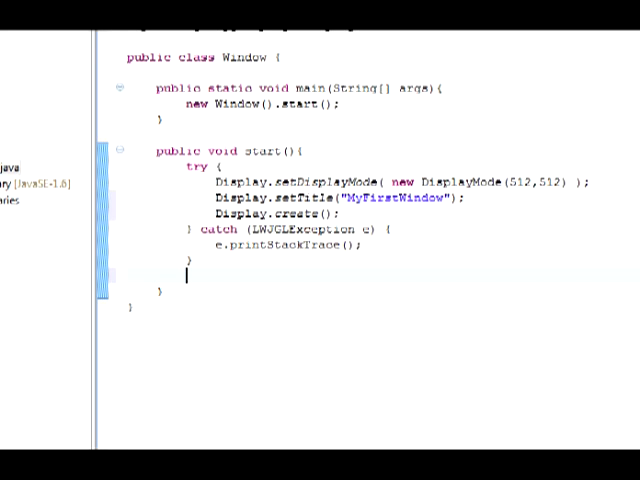
mouse_move(244, 308)
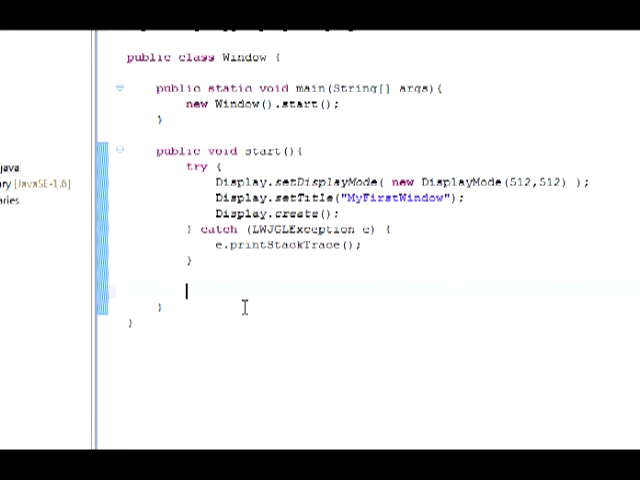
Step: After the try/catch, loop while(!Display.isCloseRequested()) calling update();
text(while())
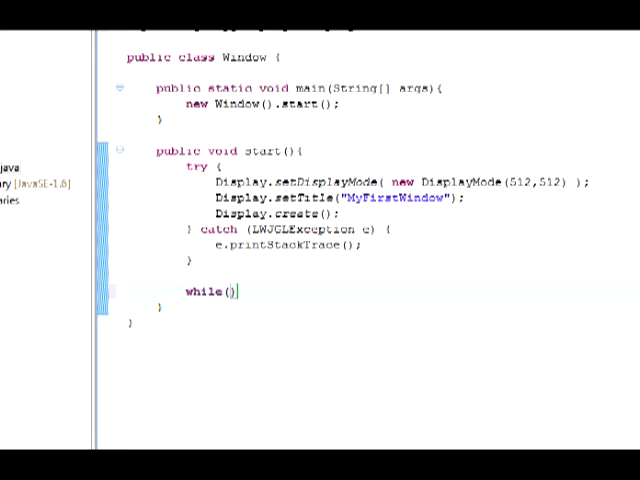
text(!D)
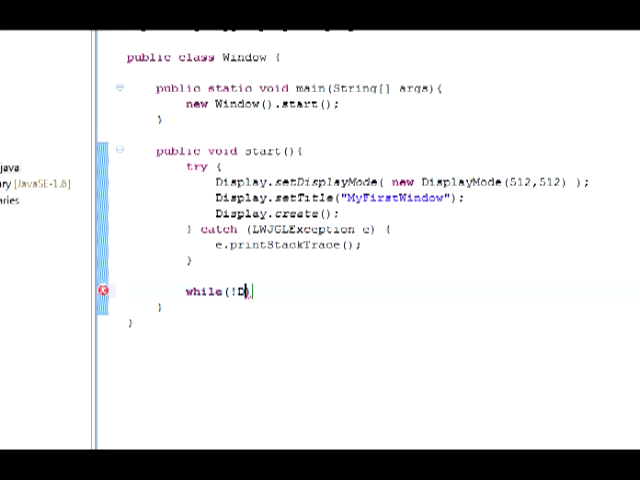
text(isplay)
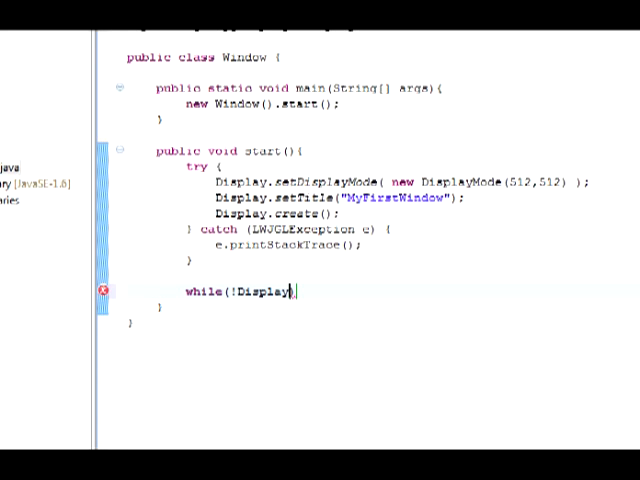
text(.isCloseRequested()
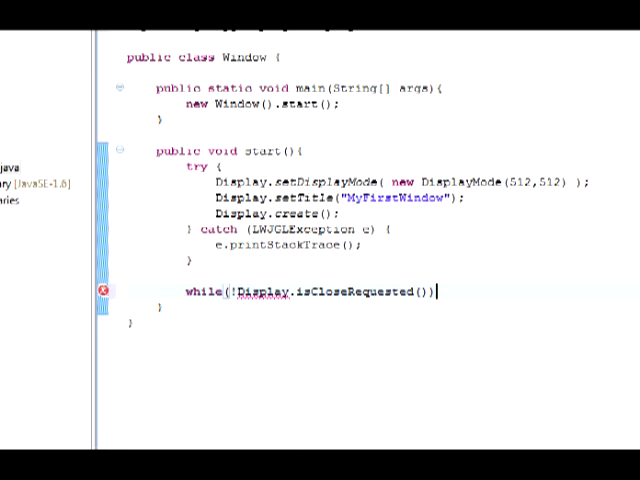
text({)
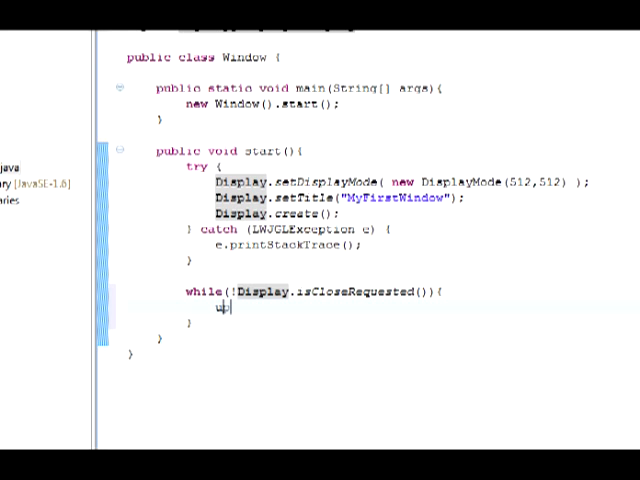
text(update();)
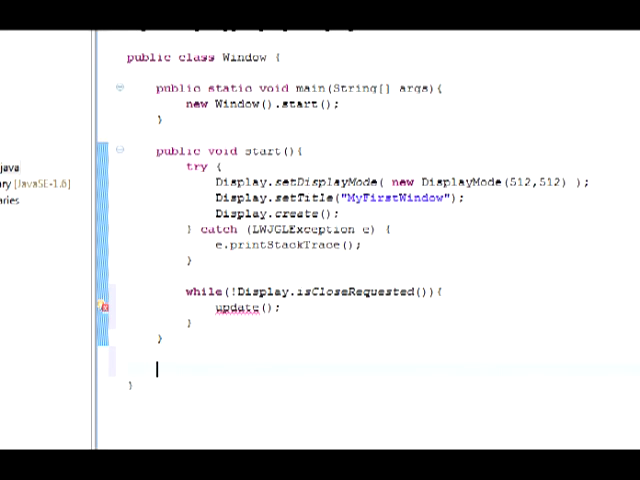
Step: Declare public void update() and begin its Display call
text(publ)
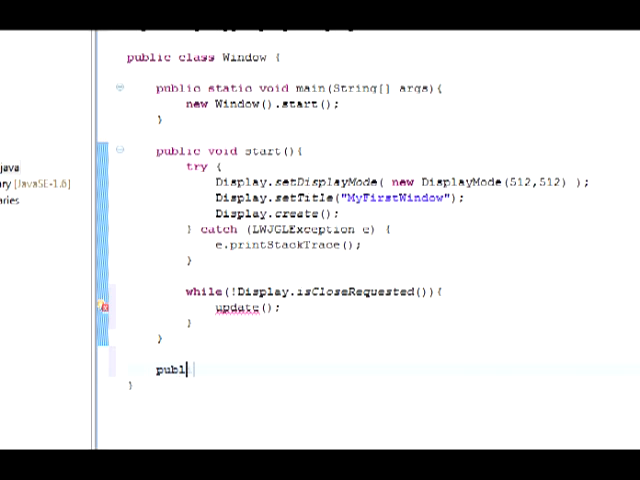
text(ic void update(){)
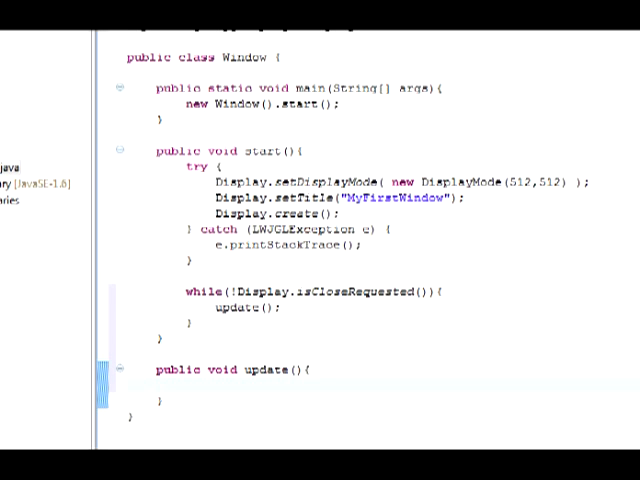
text(Display.update();)
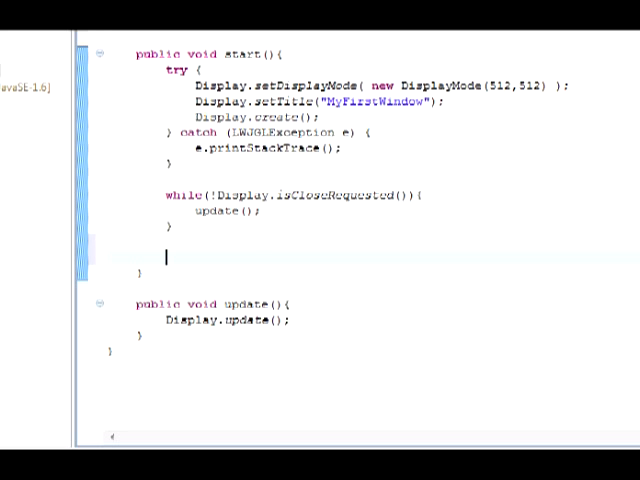
Step: Finish Display.update() in update(), add Display.destroy() after the loop, and run to get the black 512×512 MyFirstWindow
text(Display.destroy();)
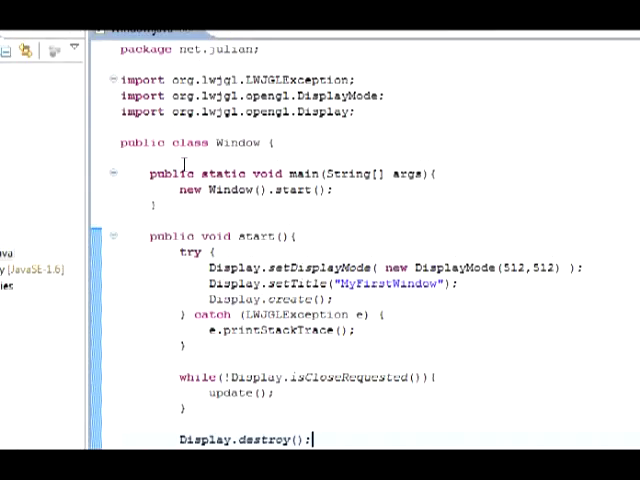
scroll(down, 3)
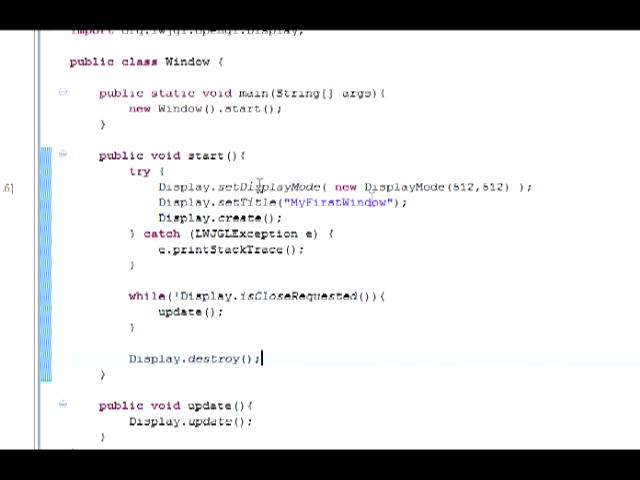
double_click(492, 188)
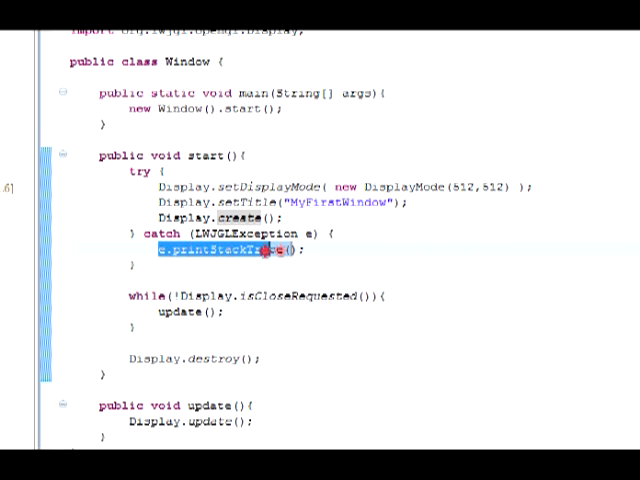
click(312, 250)
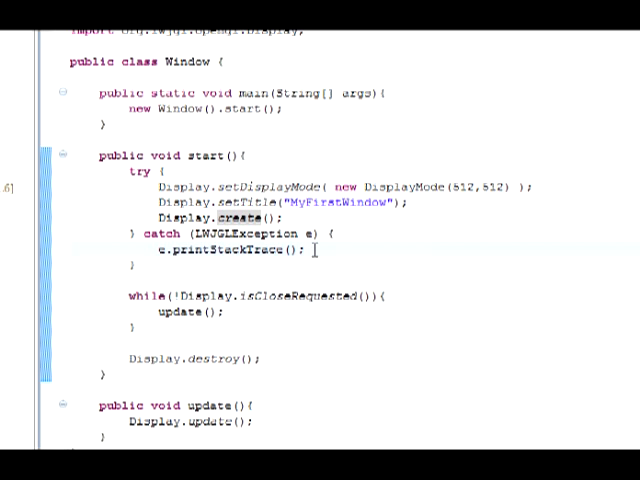
mouse_move(318, 298)
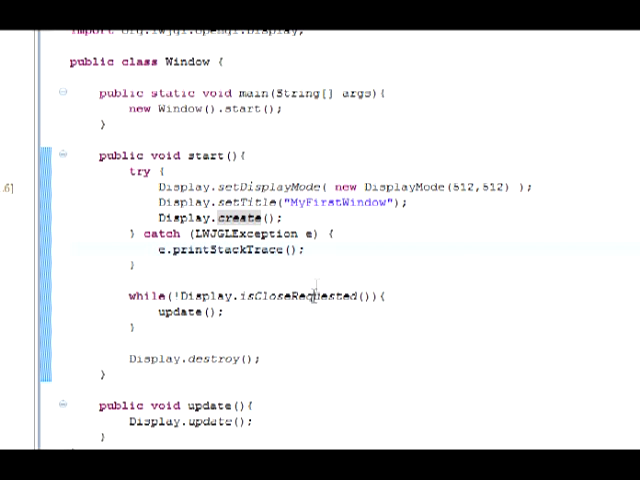
scroll(down, 3)
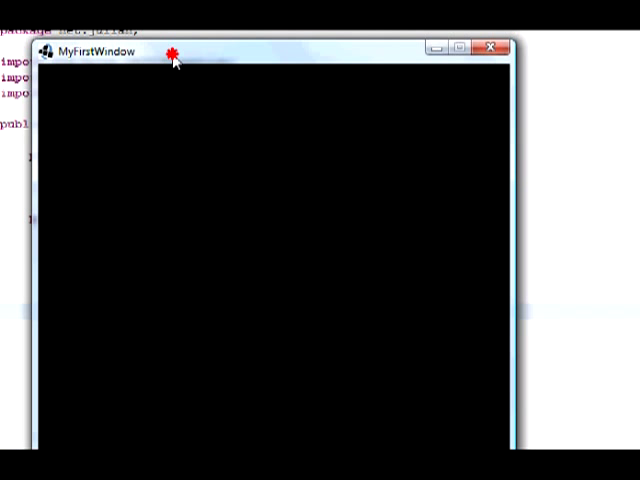
mouse_move(492, 52)
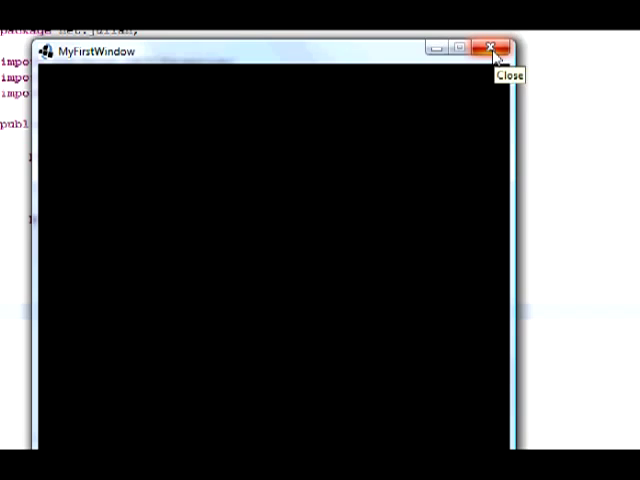
click(494, 44)
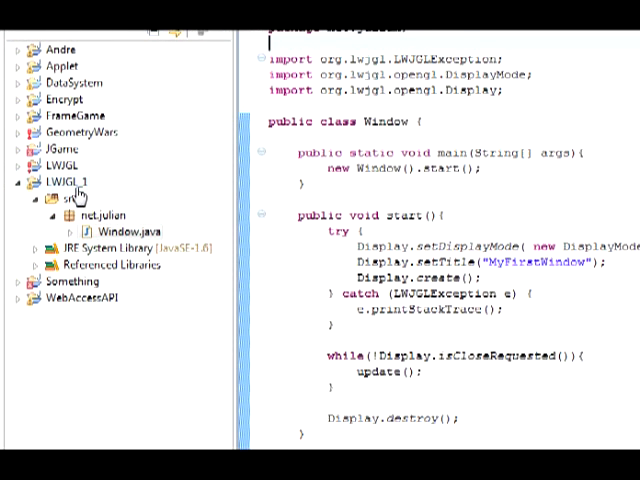
mouse_move(108, 196)
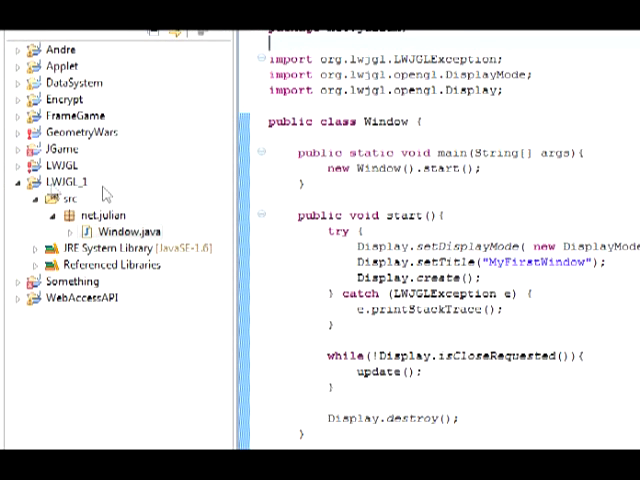